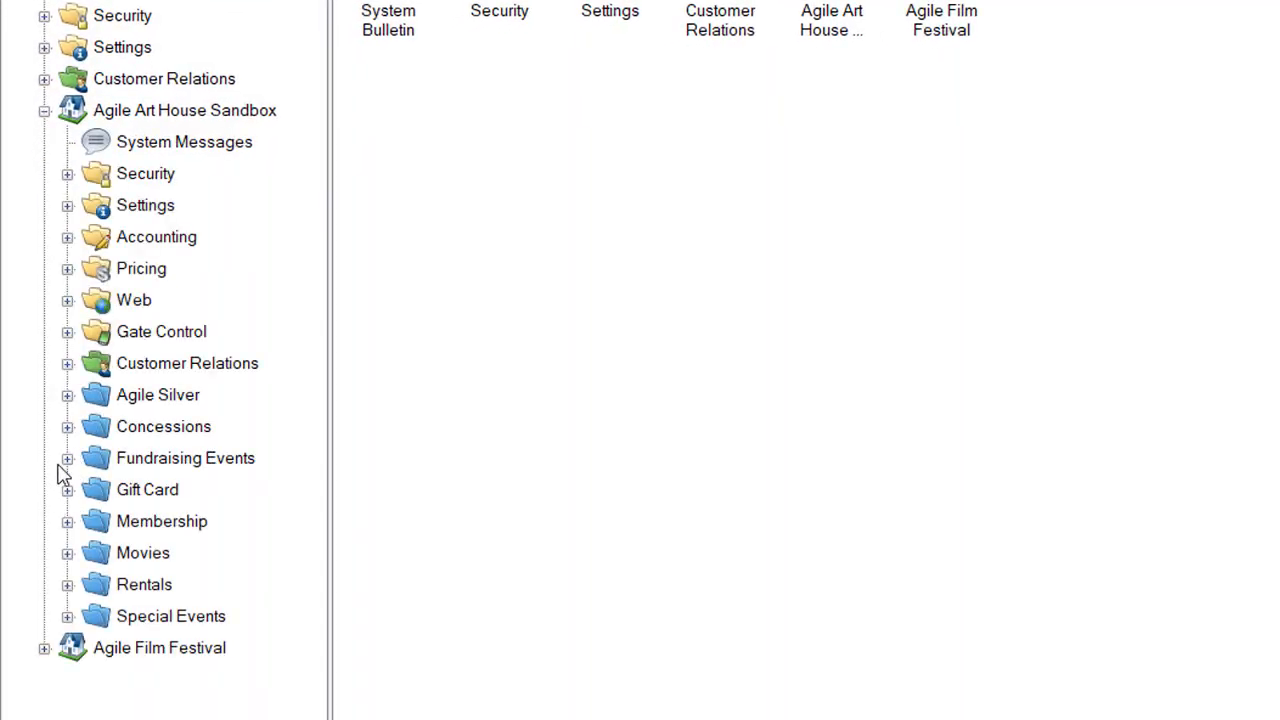
mouse_move(78, 438)
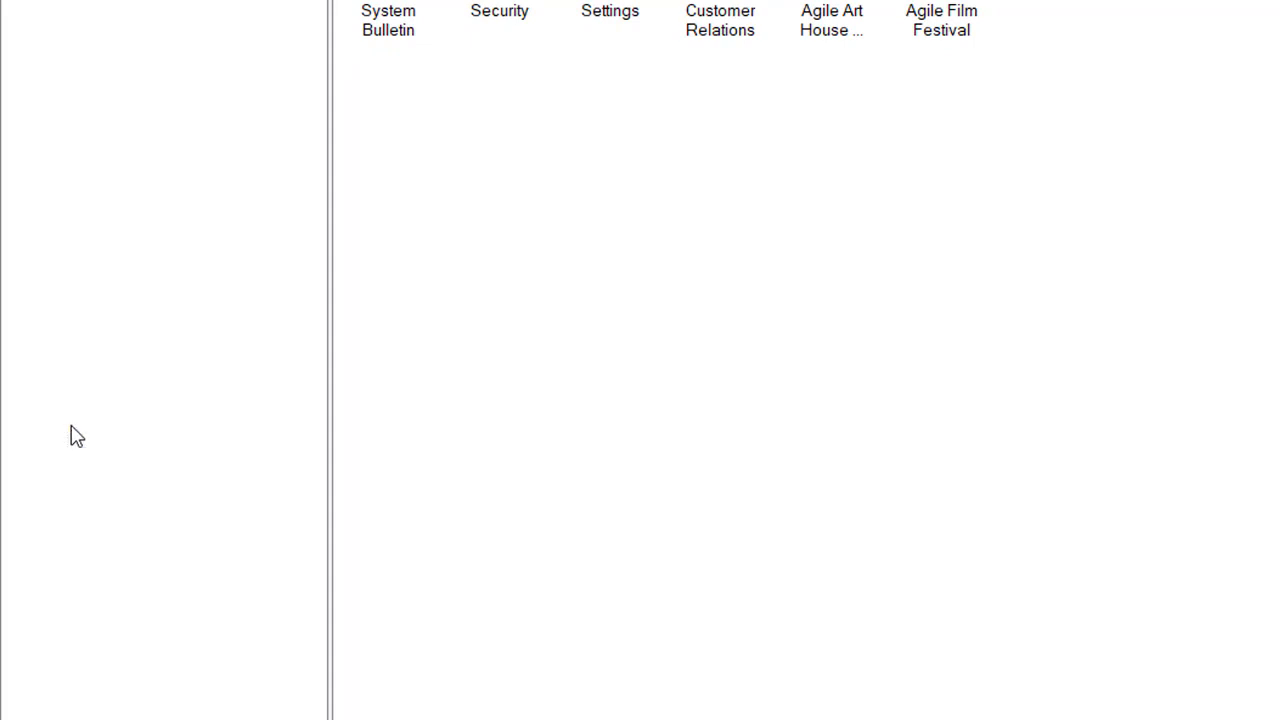
Show the Concessions price list for Agile Art House Sandbox from the navigation tree.
left_click(68, 426)
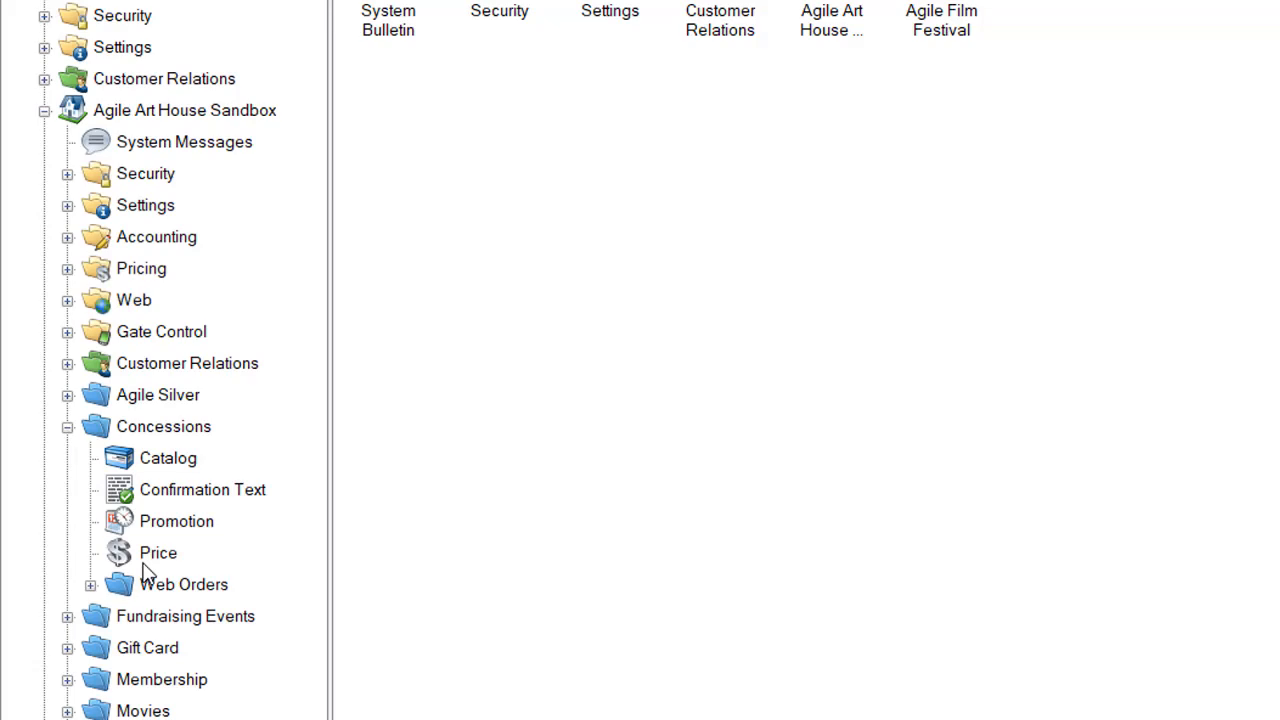
left_click(158, 552)
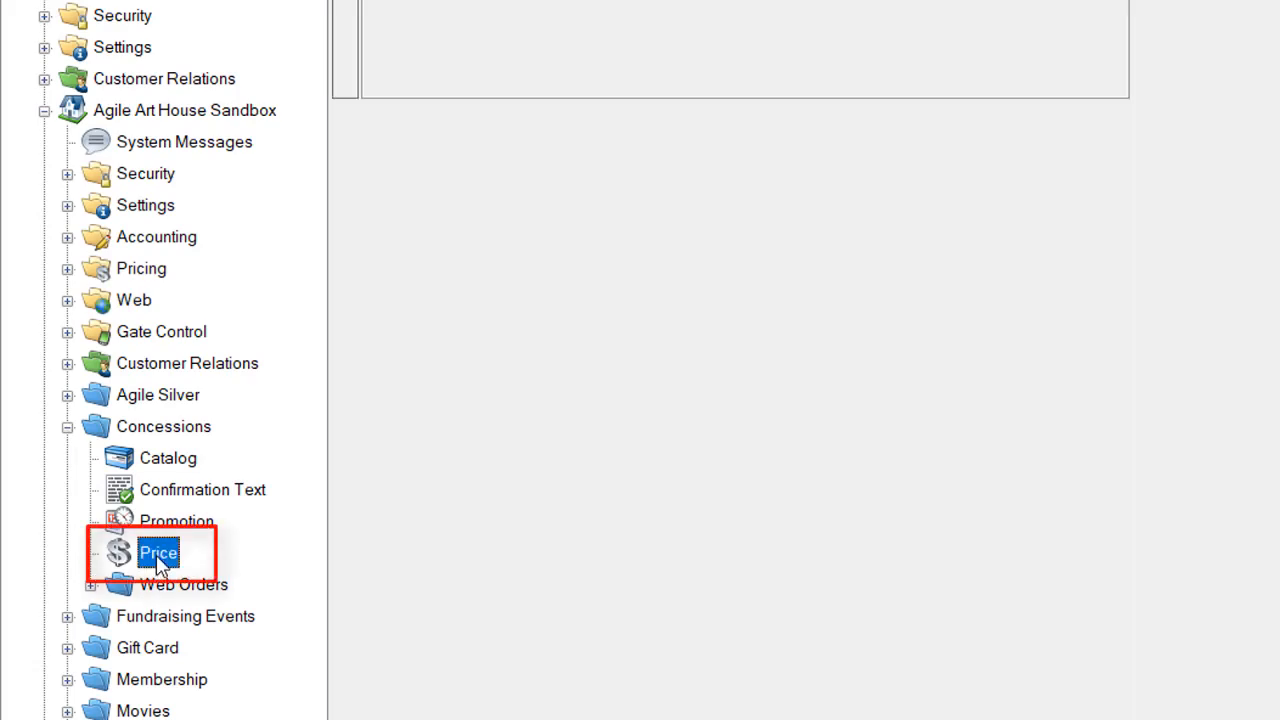
left_click(156, 552)
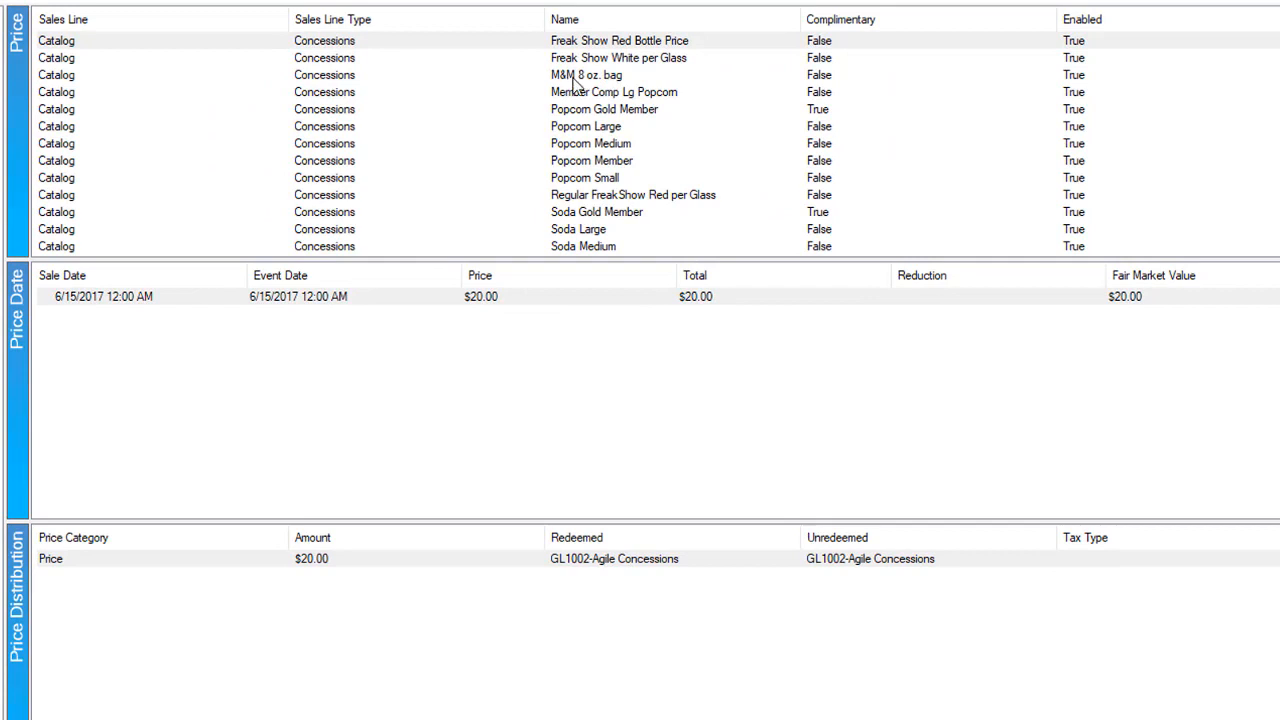
Select the M&M 8 oz. bag ($2.00, 4/18/2017, GL1002) and bring up its price-date actions.
left_click(586, 74)
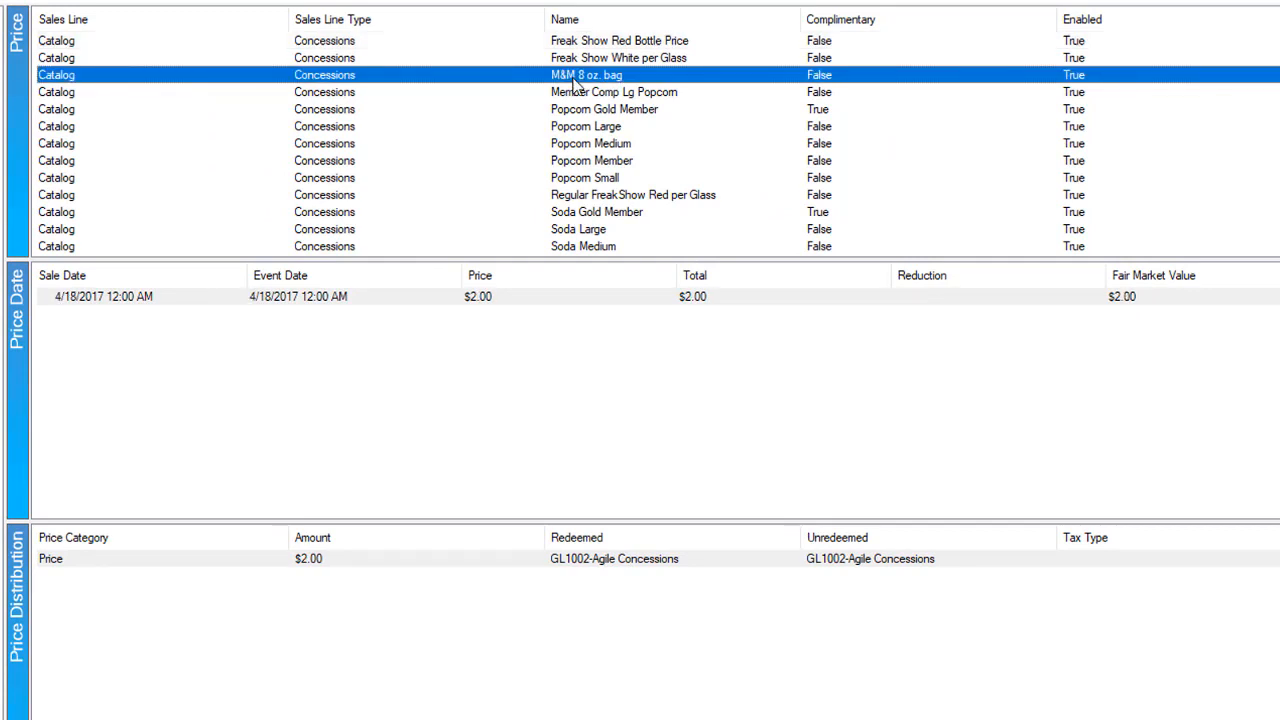
mouse_move(64, 316)
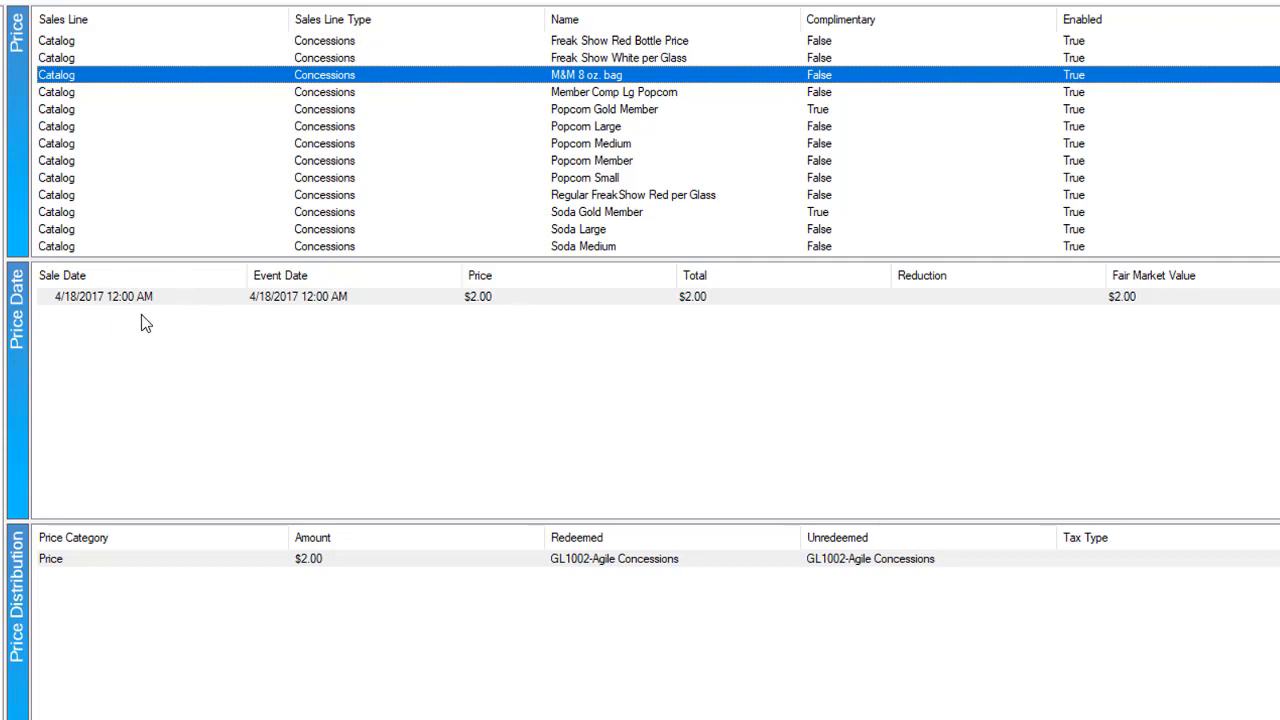
mouse_move(1192, 328)
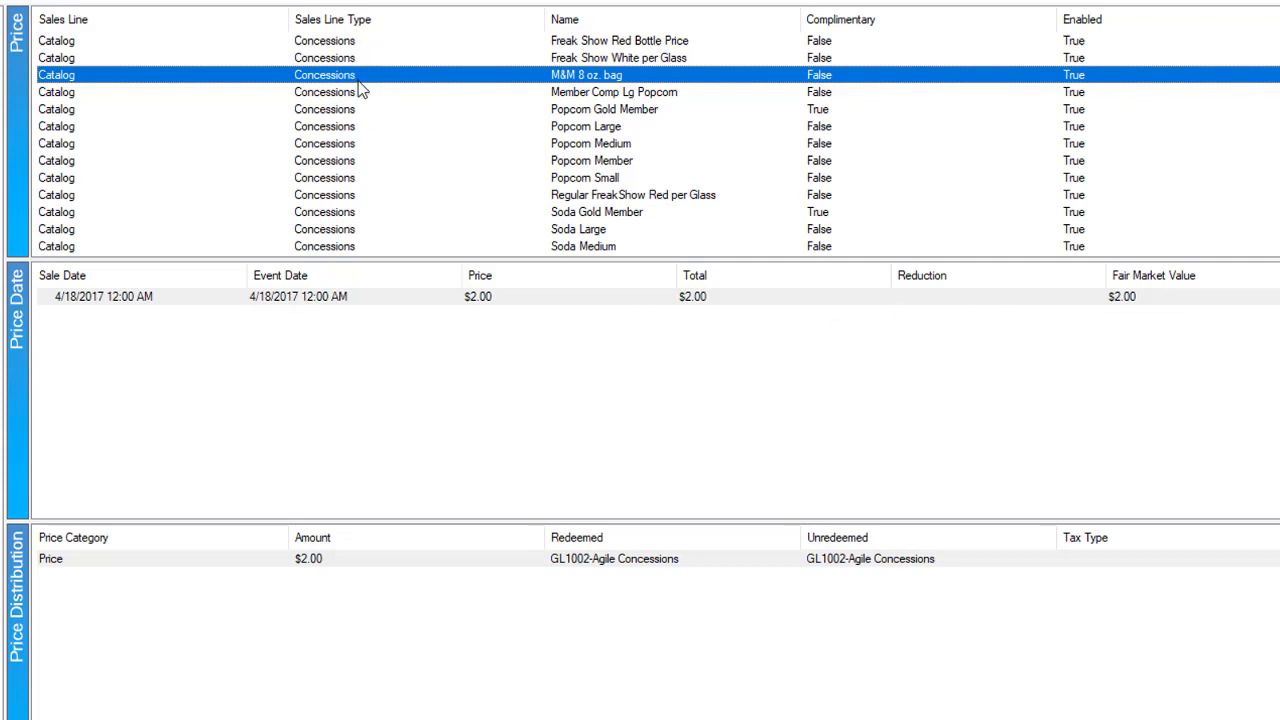
mouse_move(120, 390)
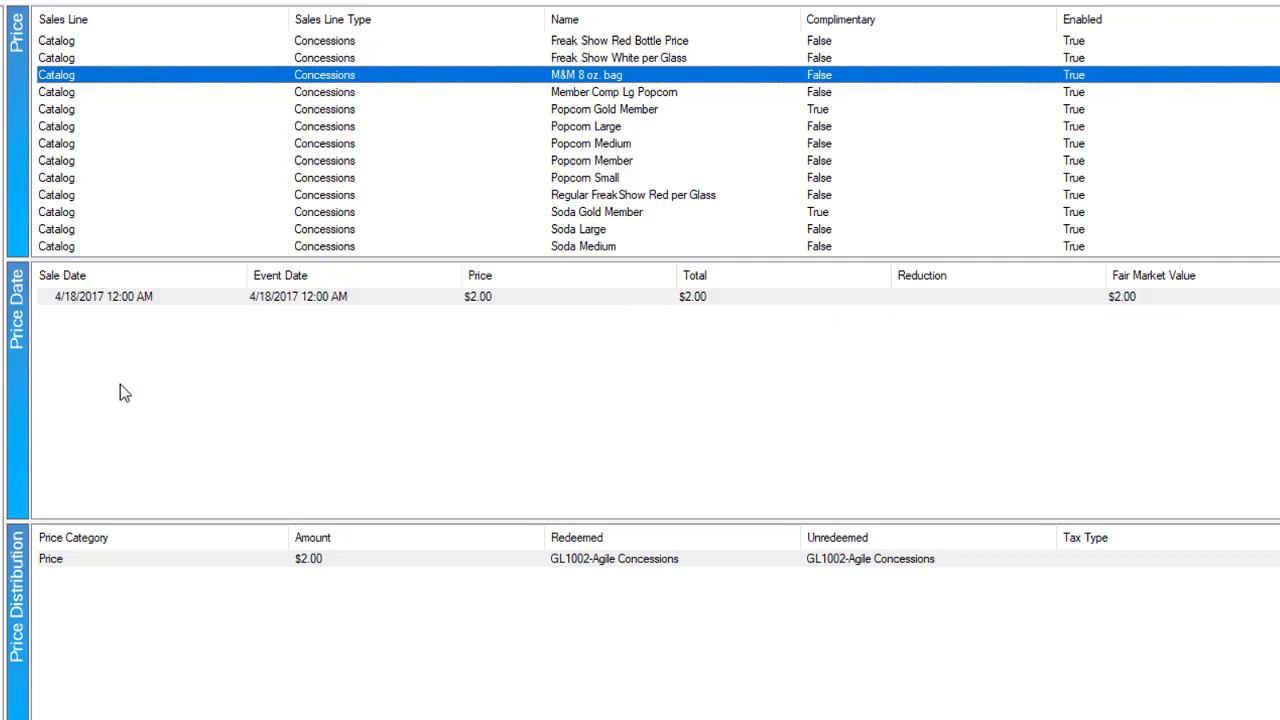
right_click(120, 390)
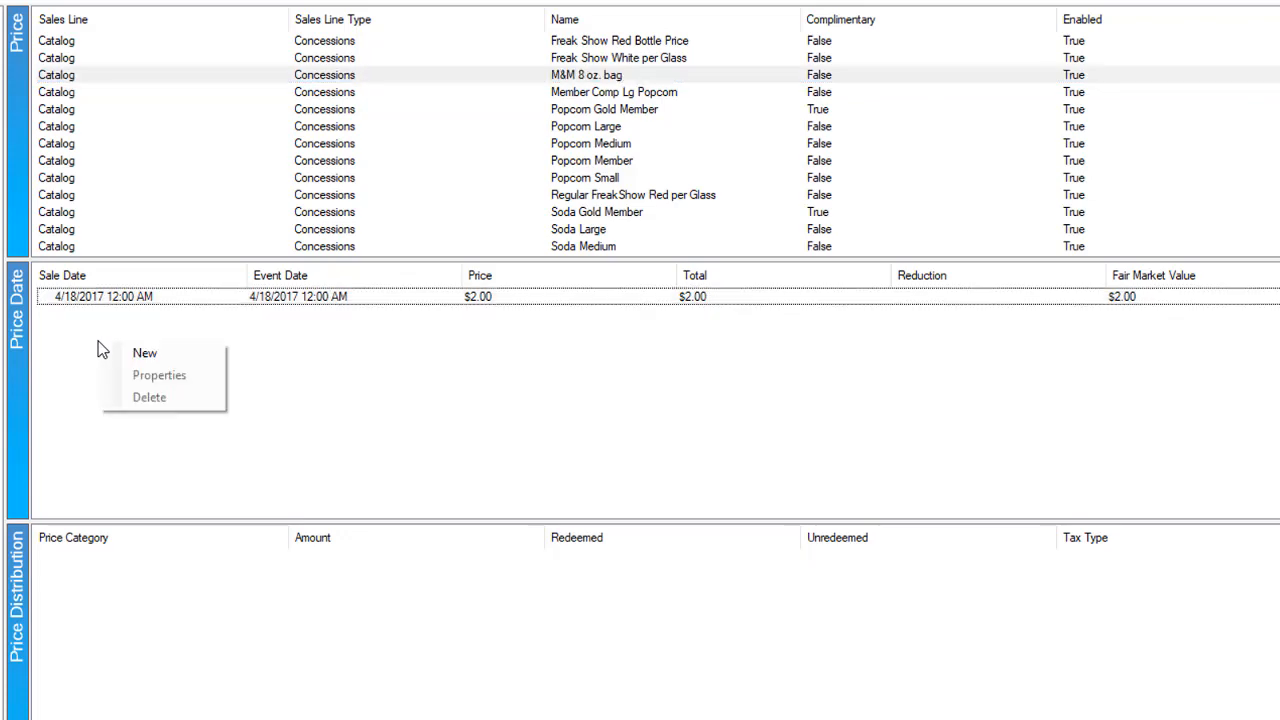
Create a new price date for the bag with a $2.50 Price distribution line on GL1002.
left_click(144, 352)
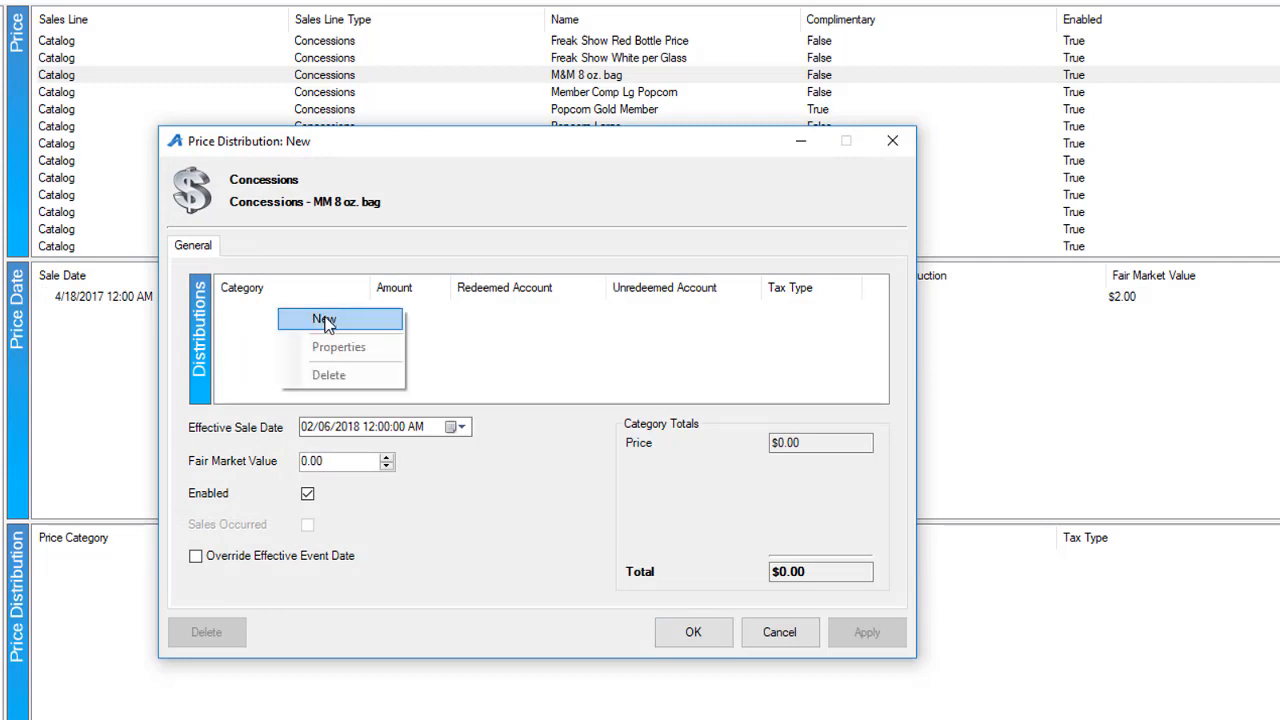
left_click(324, 318)
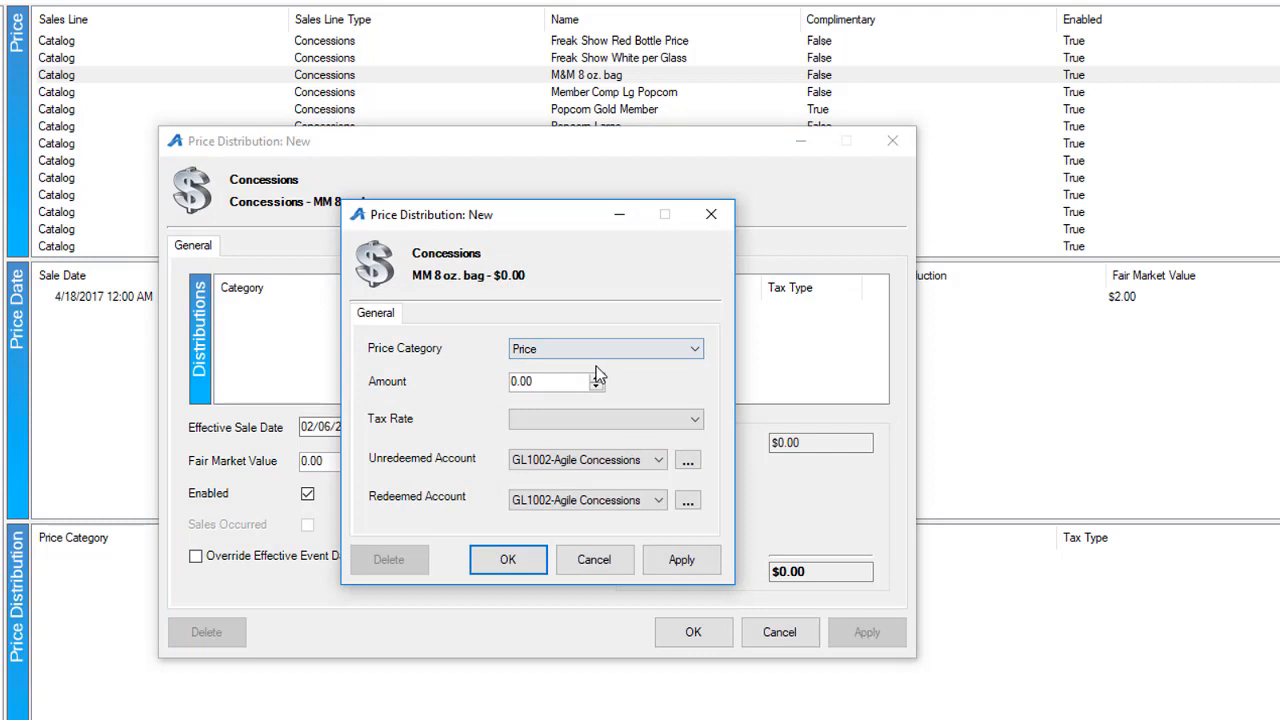
type("2.50")
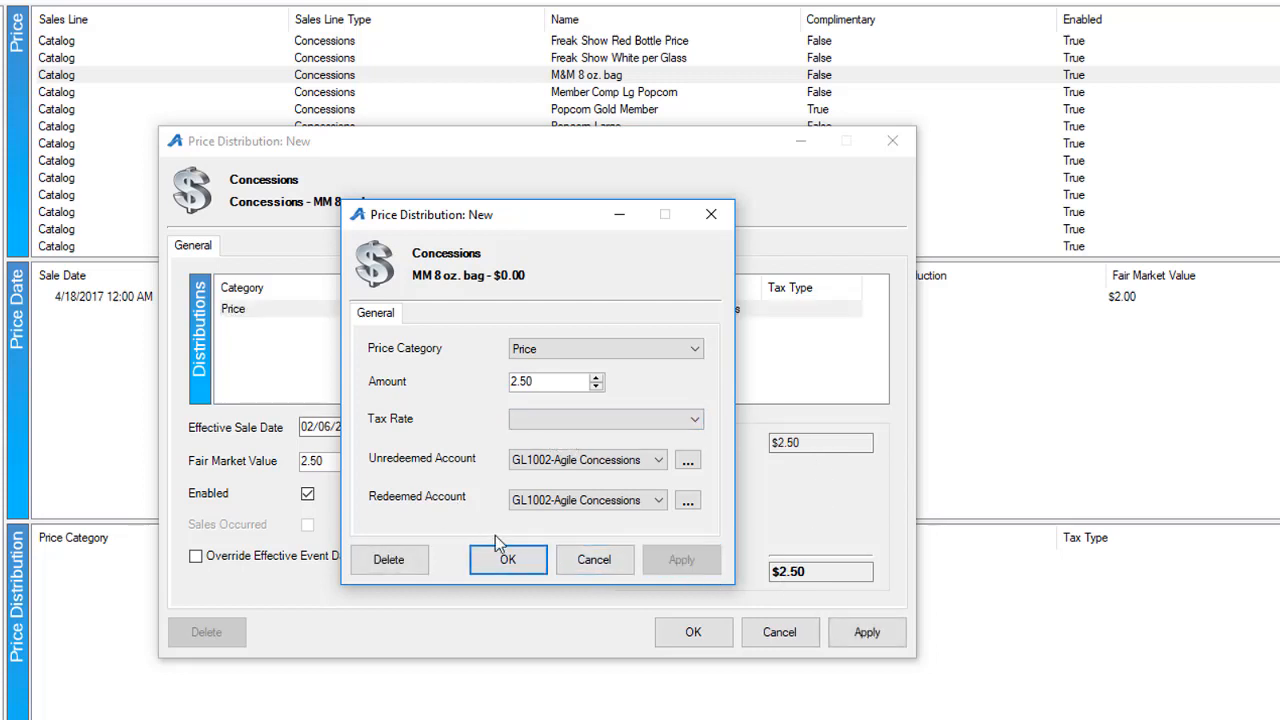
left_click(508, 560)
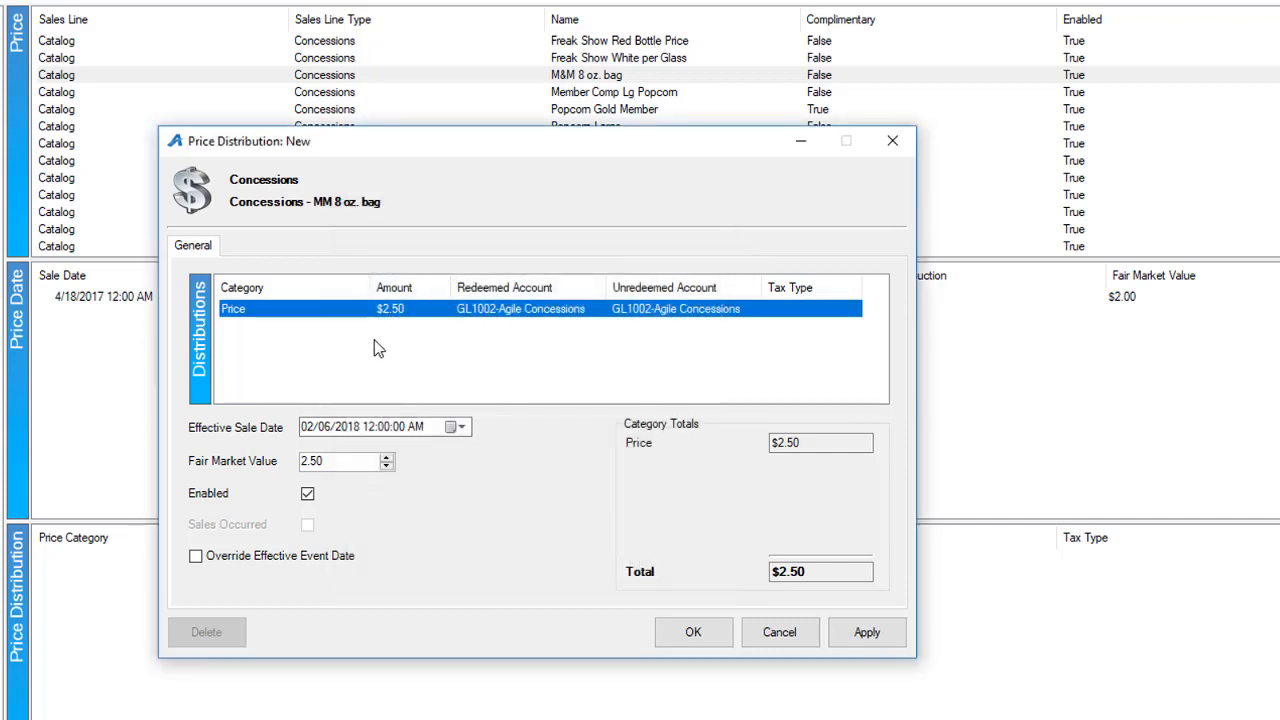
mouse_move(520, 326)
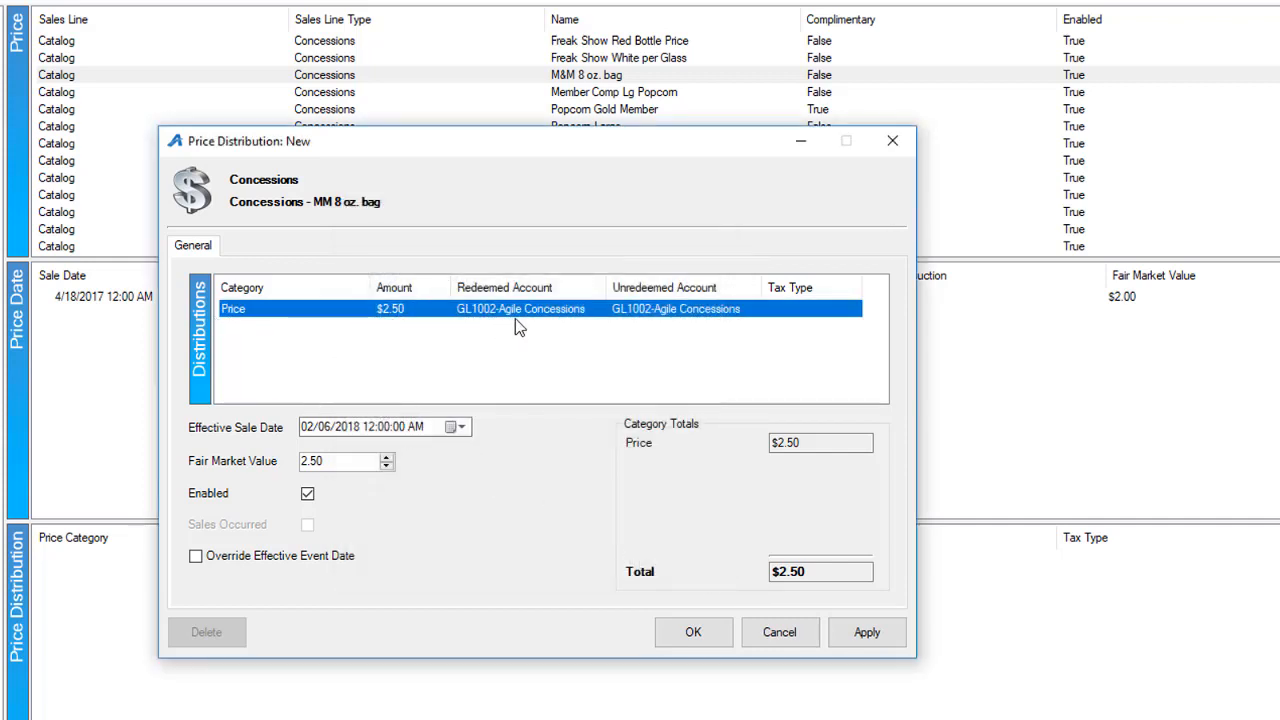
mouse_move(520, 344)
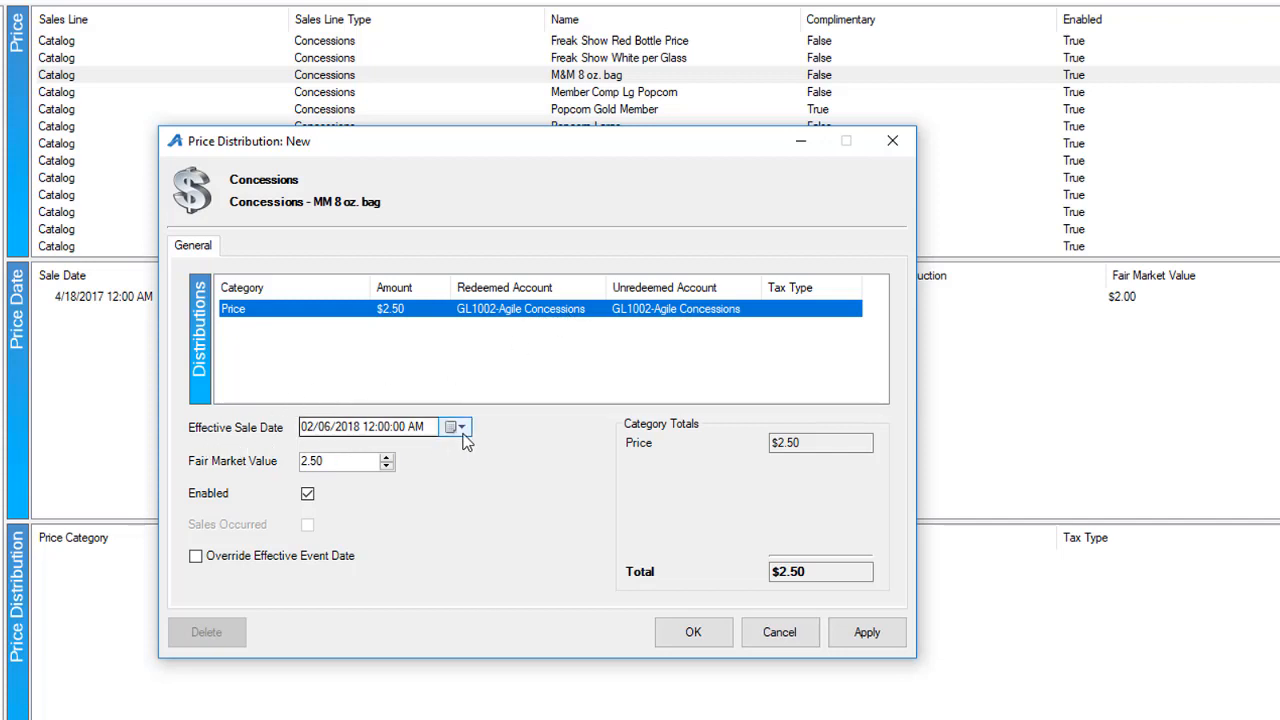
Set the Effective Sale Date to 03/01/2018 and save the new $2.50 price.
left_click(456, 428)
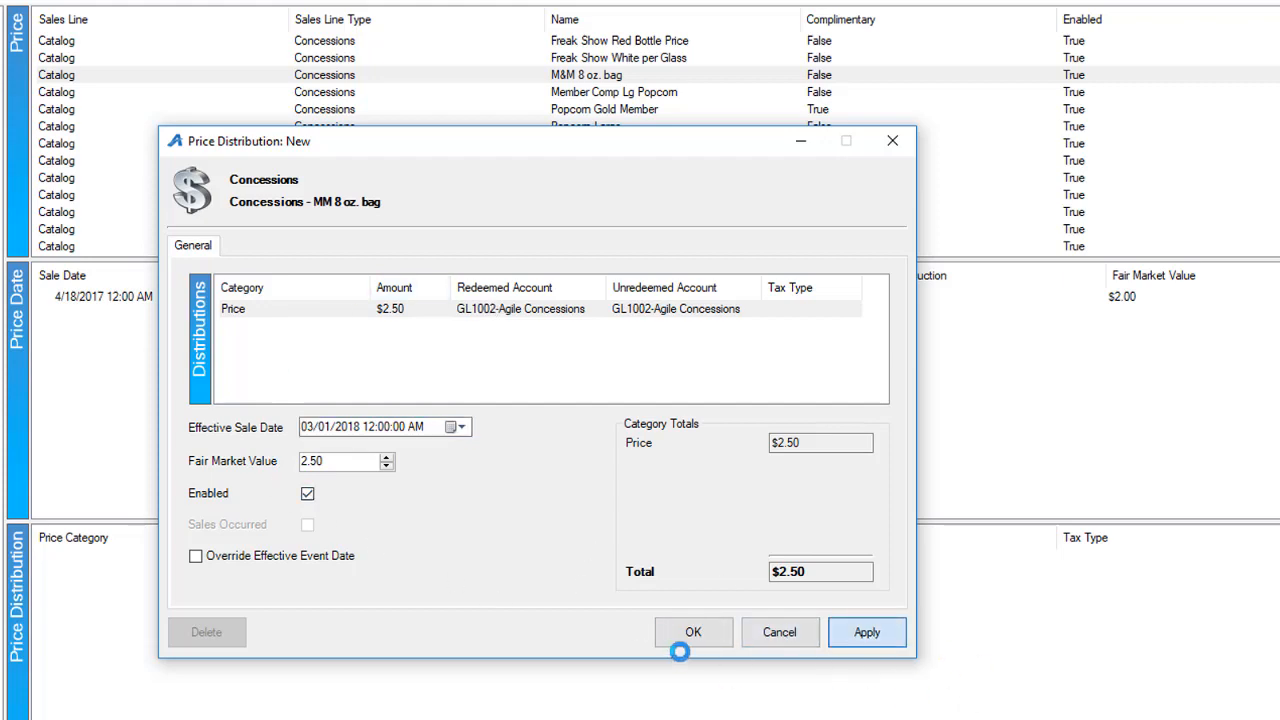
left_click(692, 632)
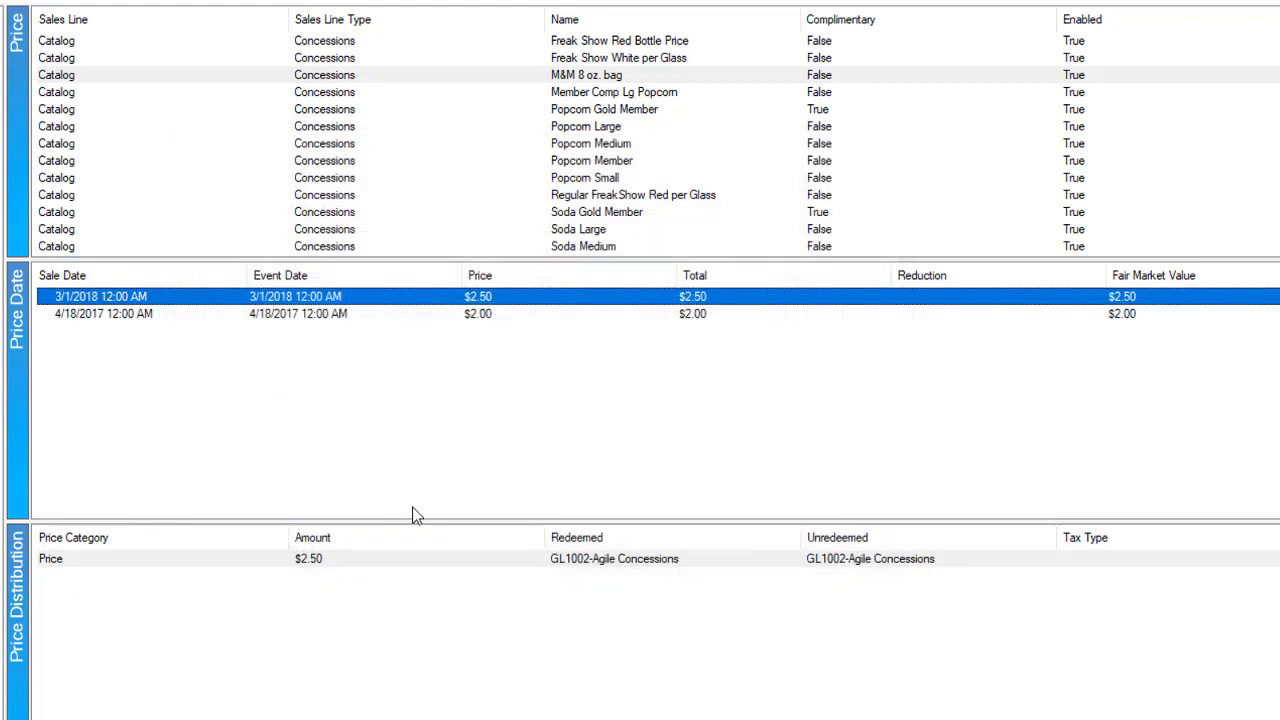